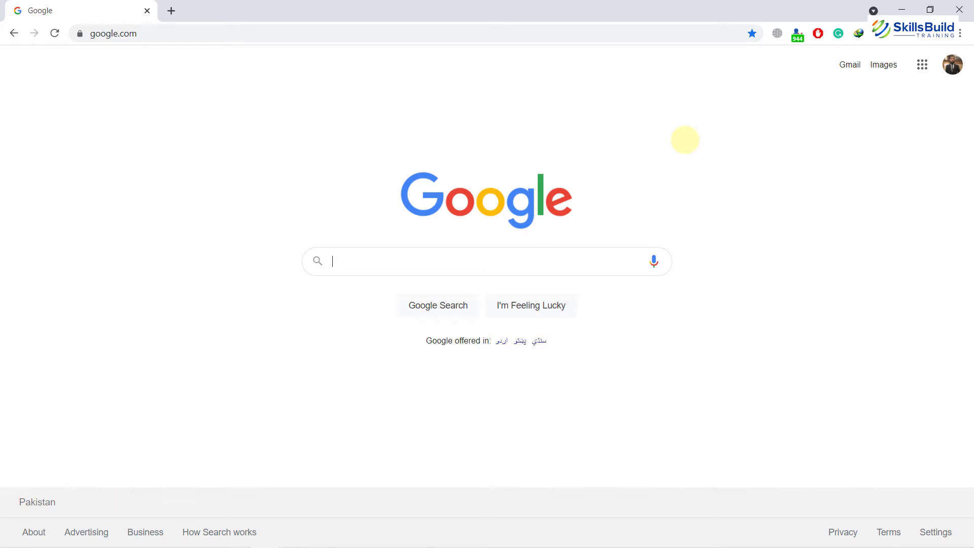
Search Google for 'download xampp' and open the Apache Friends XAMPP download page.
text(download)
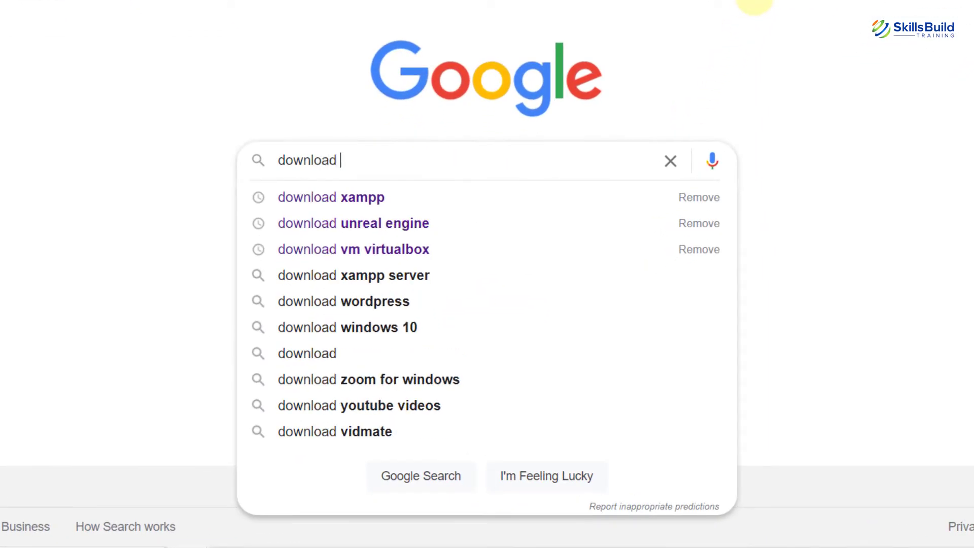
click(331, 197)
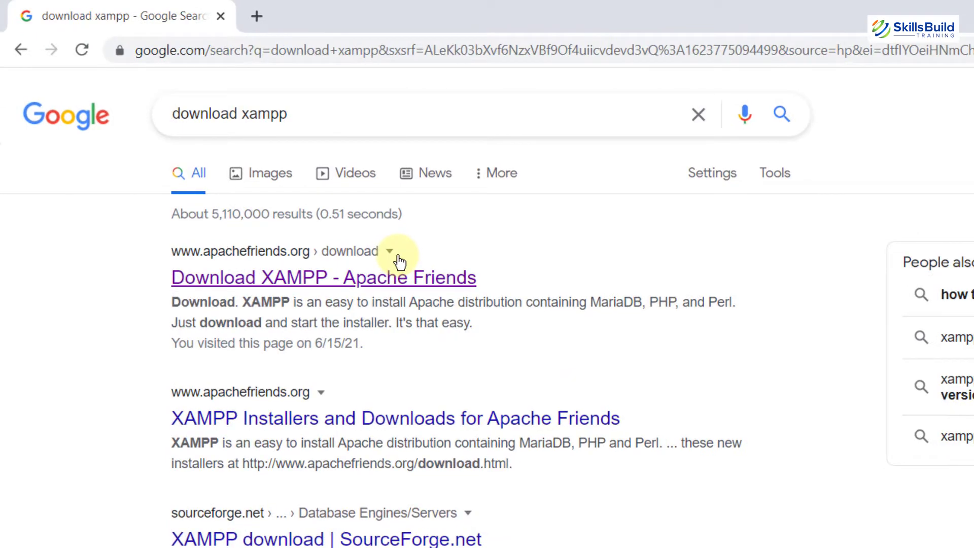
click(323, 277)
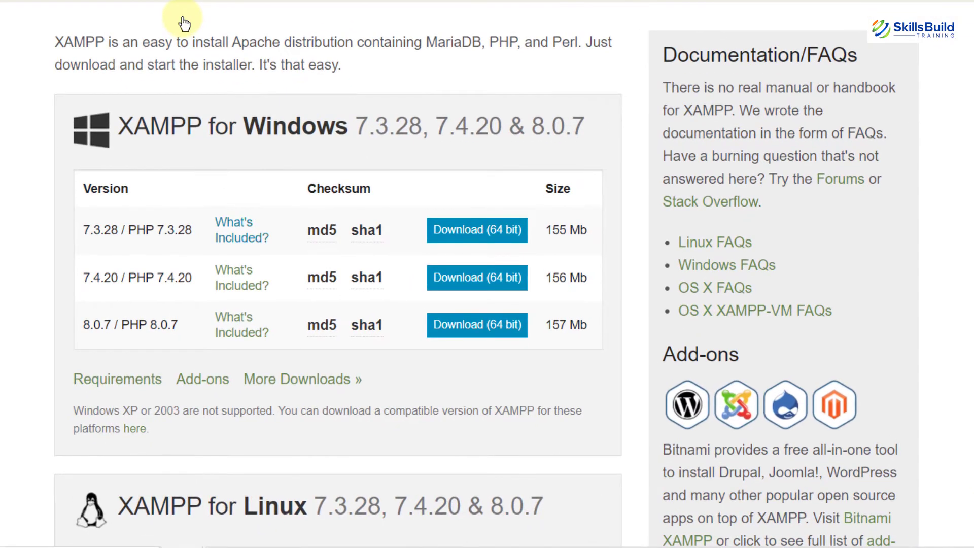
mouse_move(308, 147)
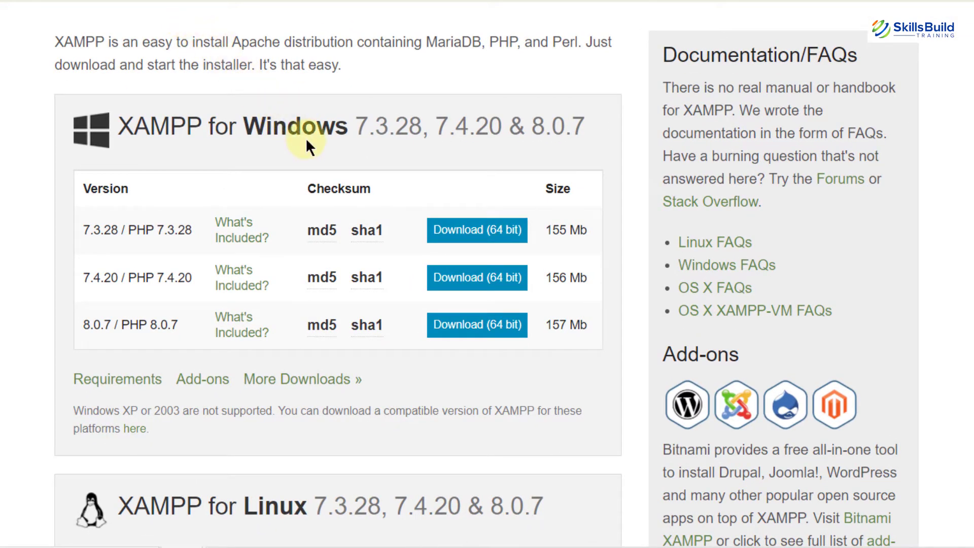
Scroll through the Windows, Linux and OS X installer tables for versions 7.3.28, 7.4.20 and 8.0.7.
scroll(down, 3)
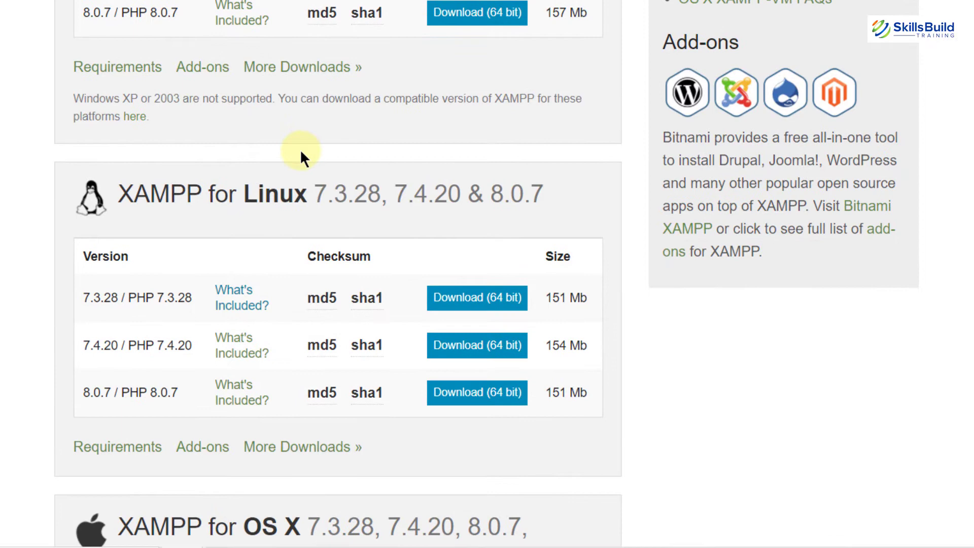
scroll(down, 3)
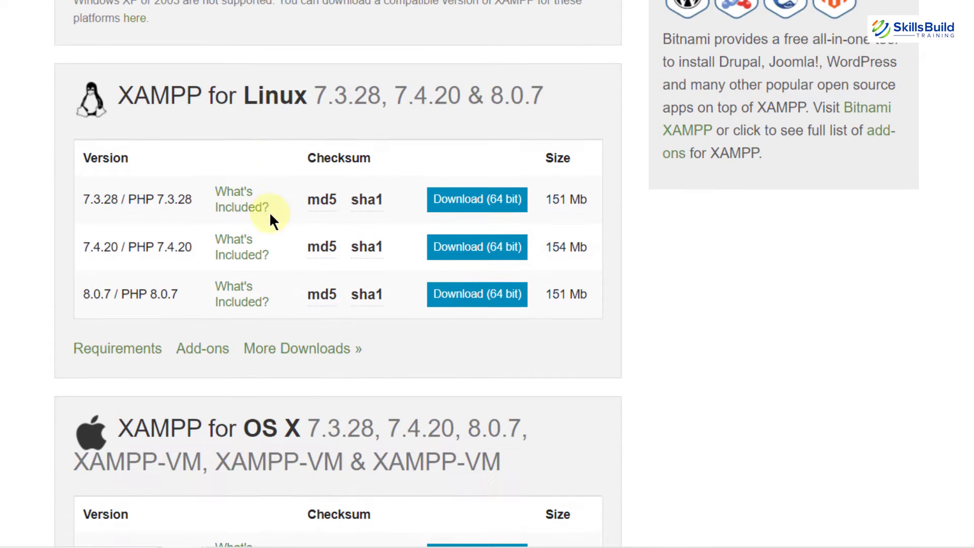
scroll(down, 3)
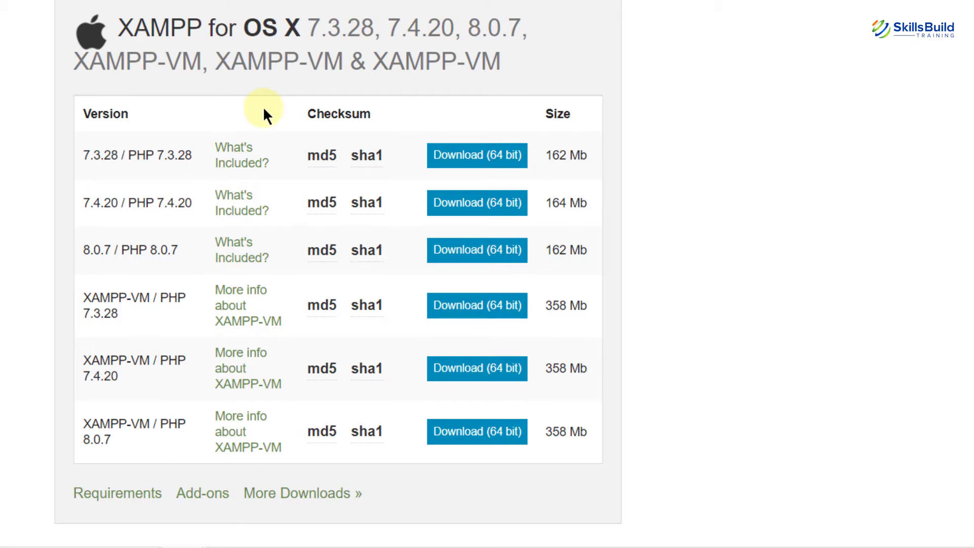
scroll(up, 3)
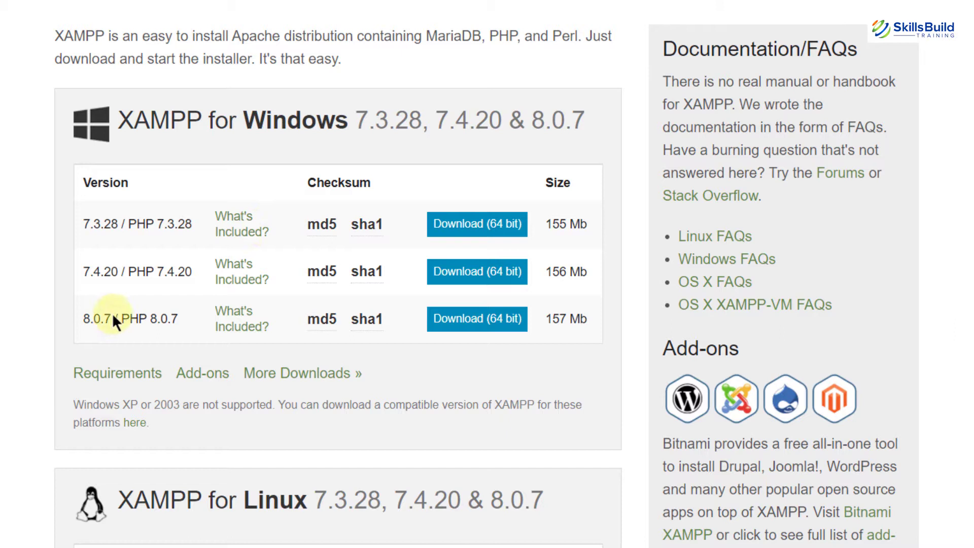
mouse_move(100, 332)
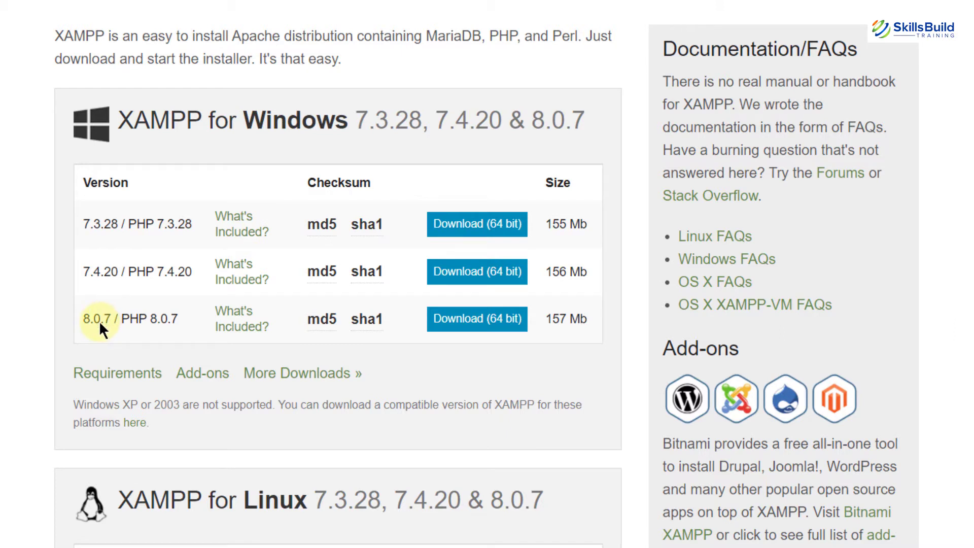
click(465, 318)
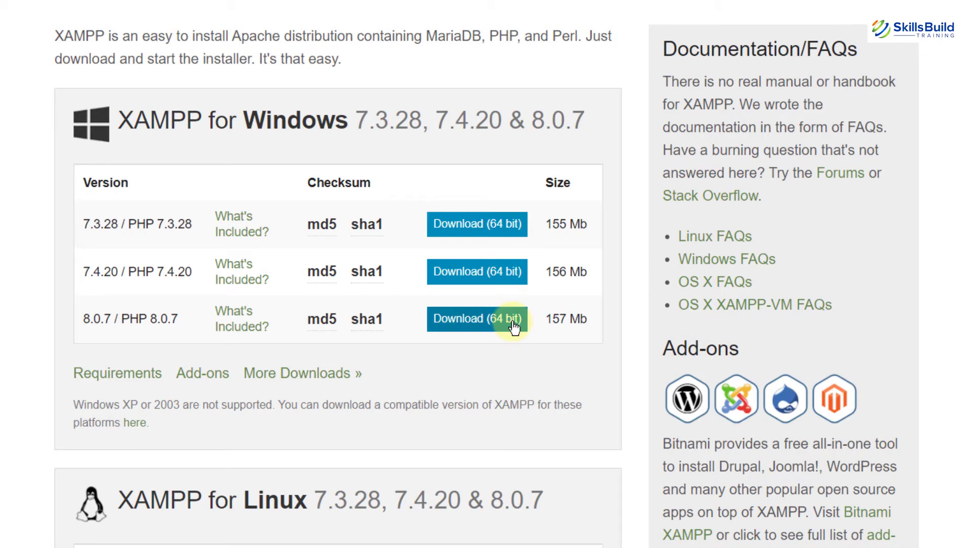
Download the XAMPP 8.0.7 Windows 64-bit installer, overwriting the existing file in Internet Download Manager.
click(477, 318)
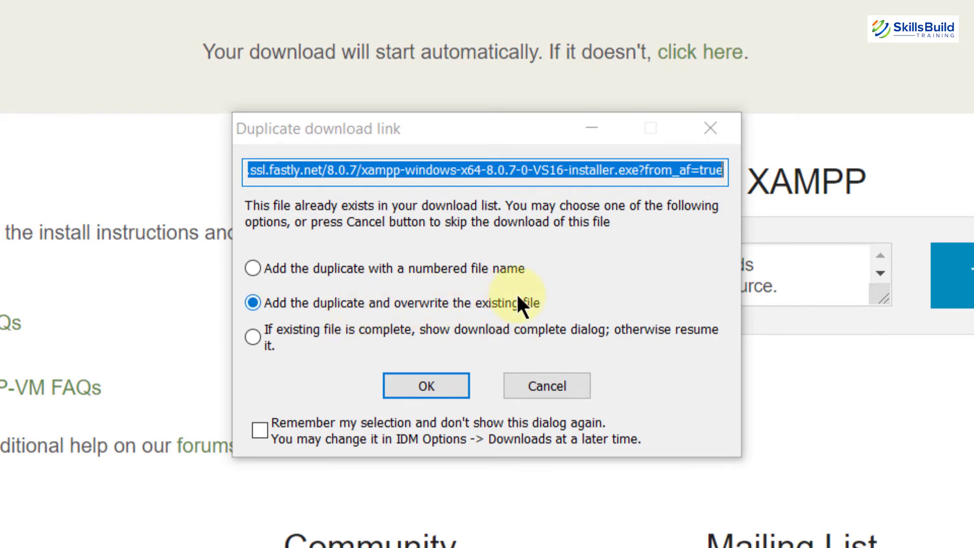
click(426, 385)
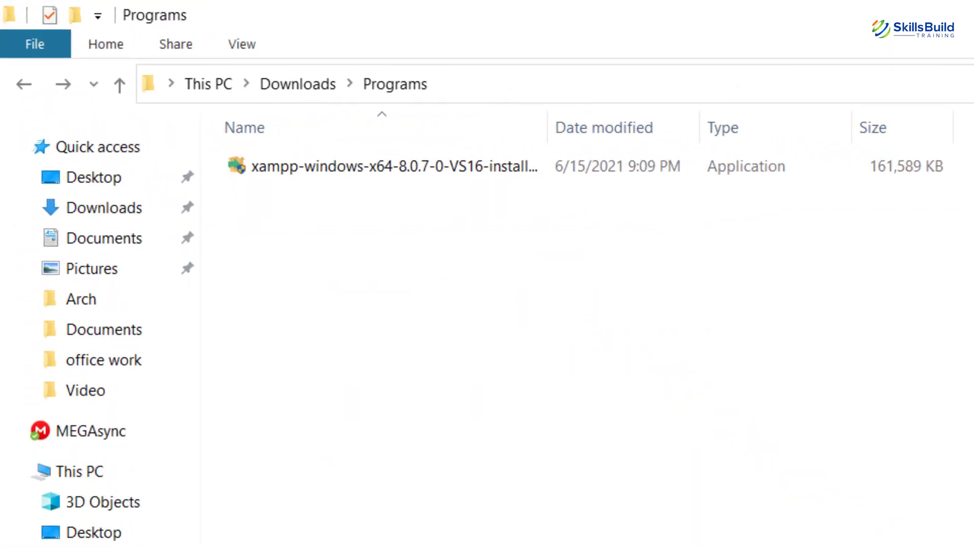
Run xampp-windows-x64-8.0.7-0-VS16-installer.exe from Downloads > Programs.
click(372, 167)
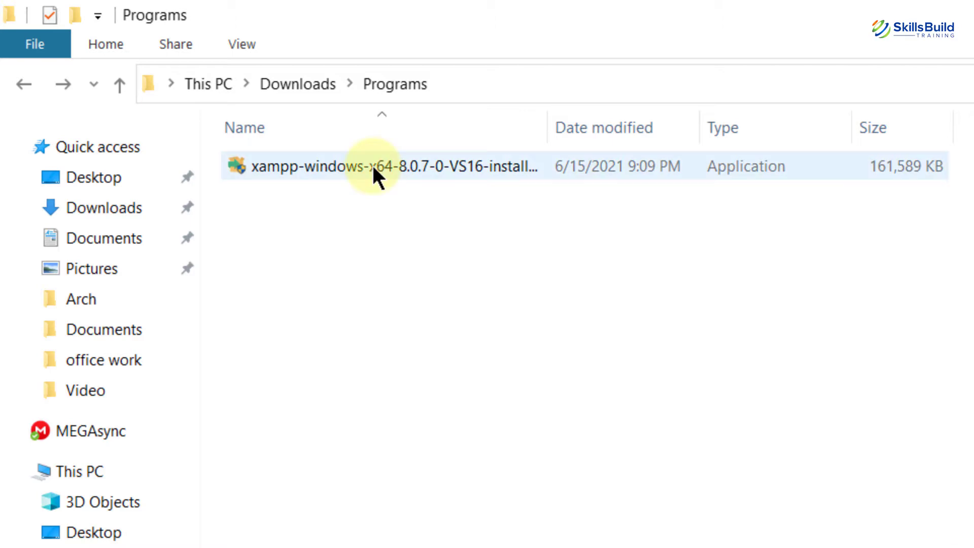
click(371, 168)
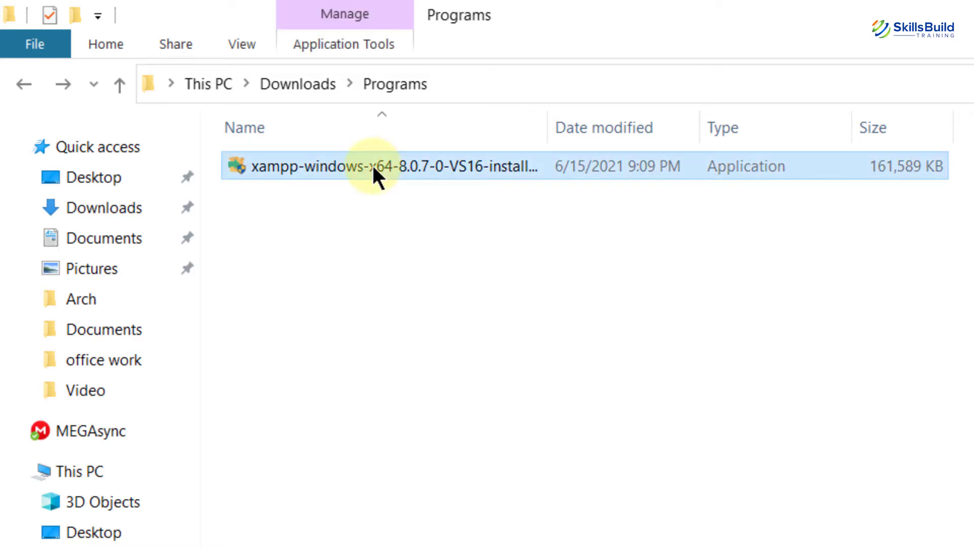
double_click(374, 166)
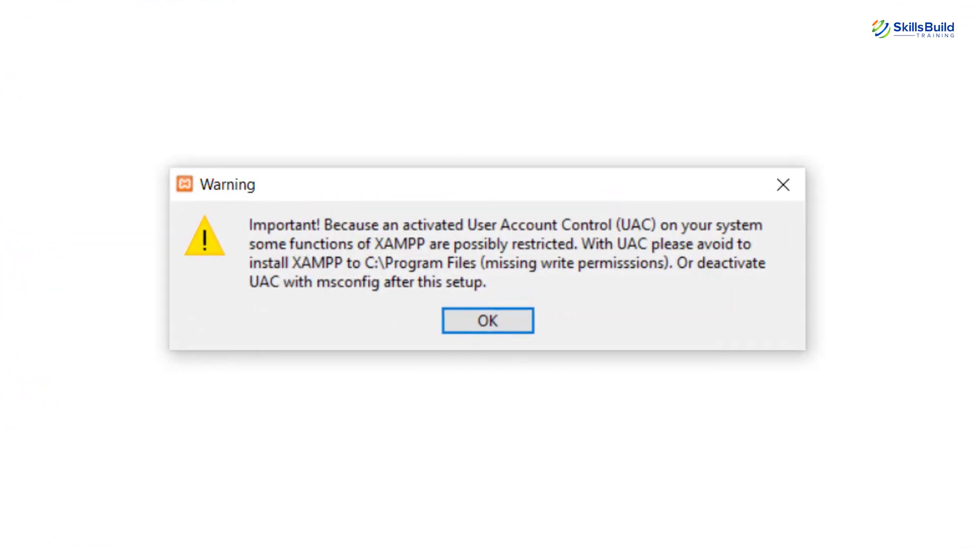
Dismiss the UAC warning and accept the default components and C:\xampp install folder.
click(487, 319)
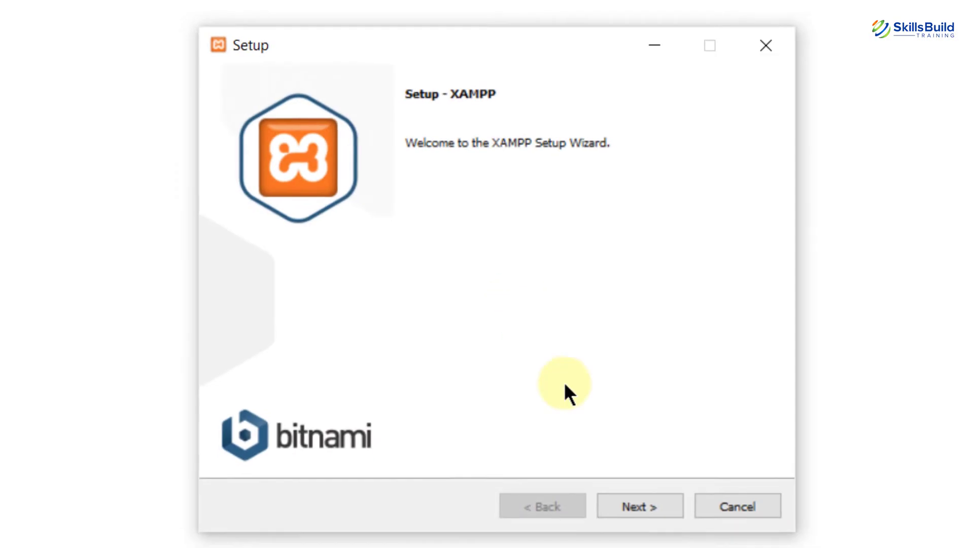
click(637, 513)
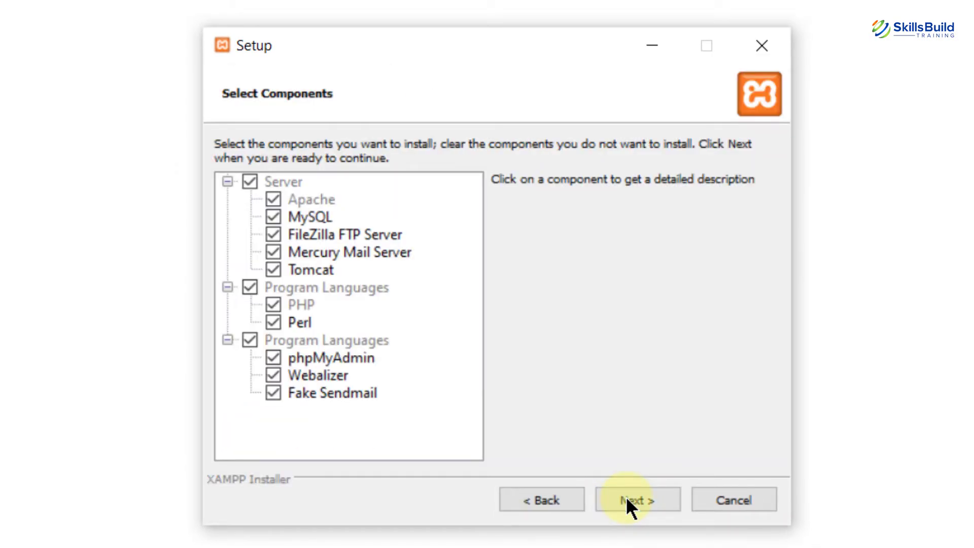
mouse_move(278, 208)
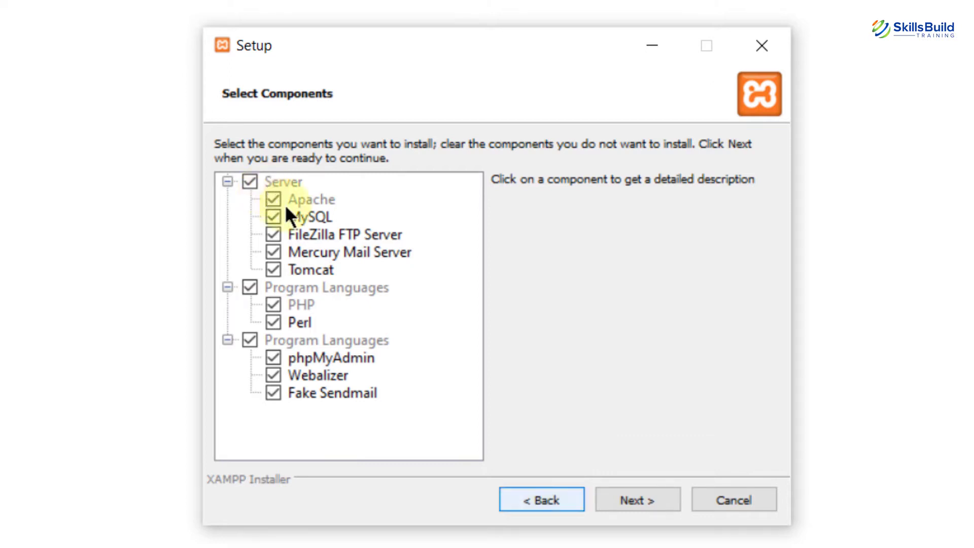
click(637, 499)
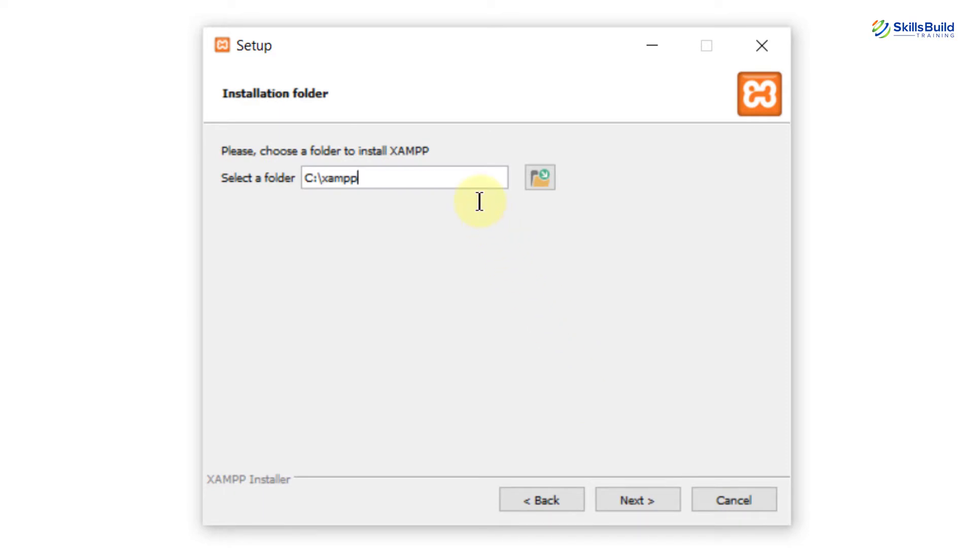
mouse_move(568, 236)
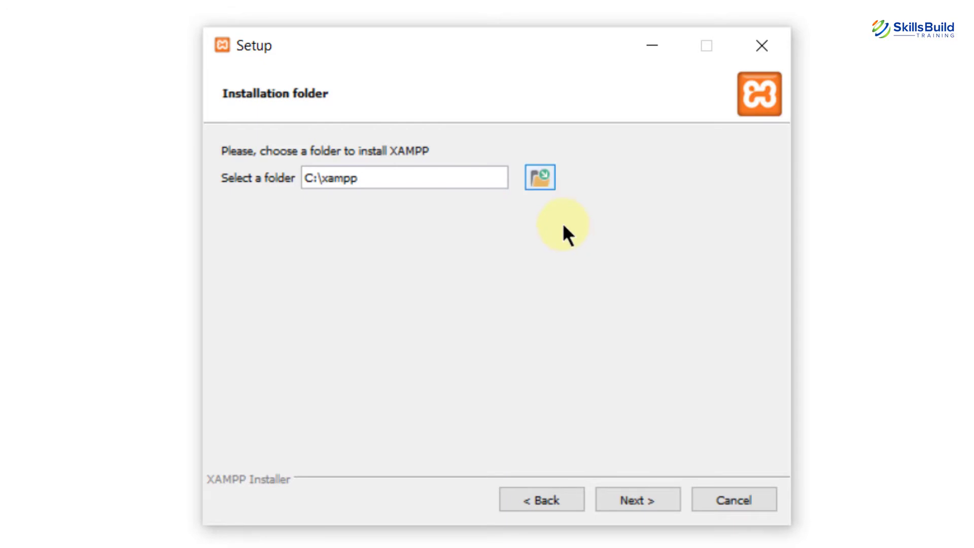
click(542, 178)
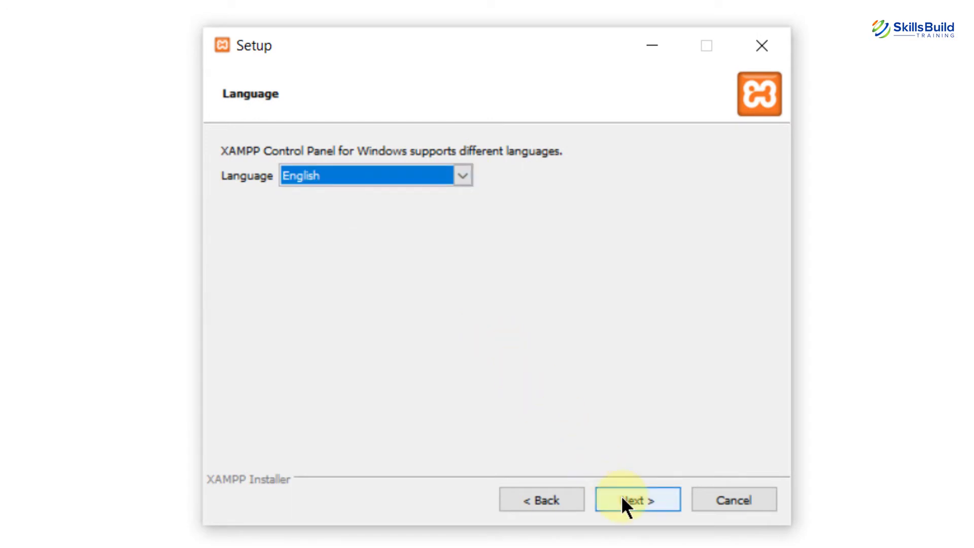
Advance to Ready to Install and run the XAMPP installation.
click(634, 500)
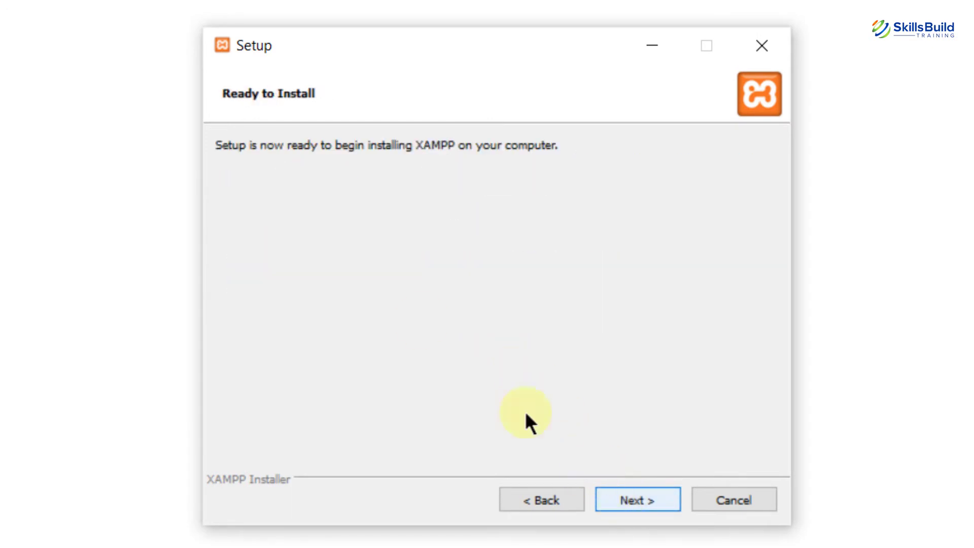
click(637, 499)
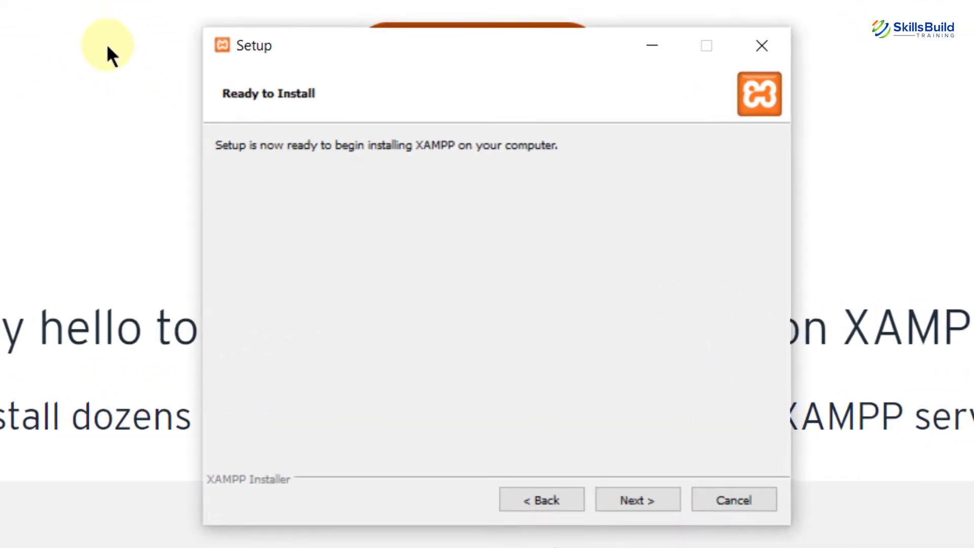
click(637, 499)
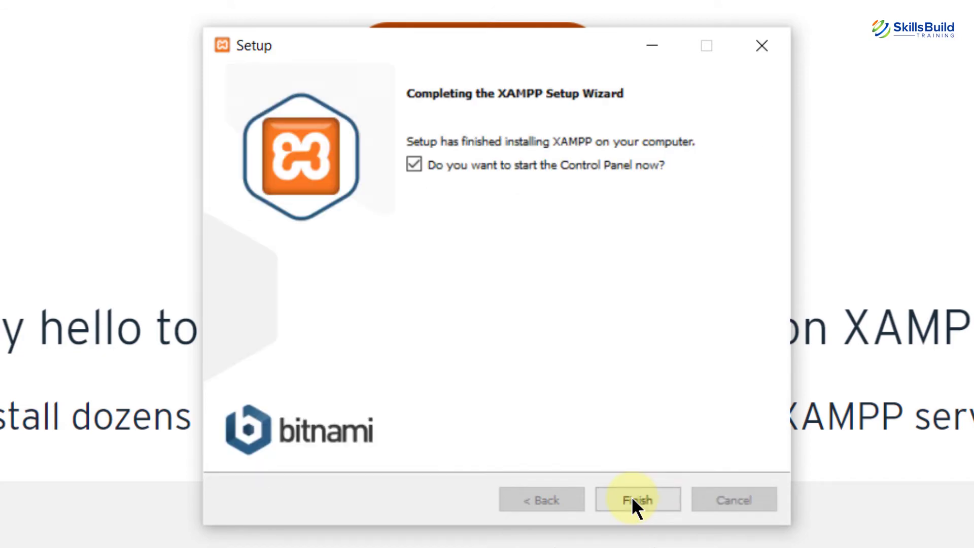
Finish setup with 'start the Control Panel now' checked, launching XAMPP Control Panel v3.3.0.
click(633, 500)
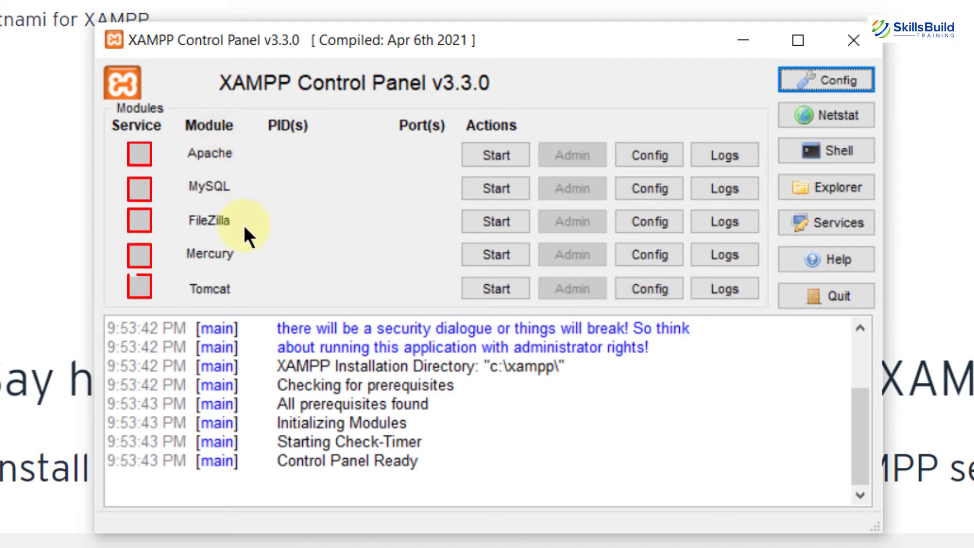
mouse_move(300, 148)
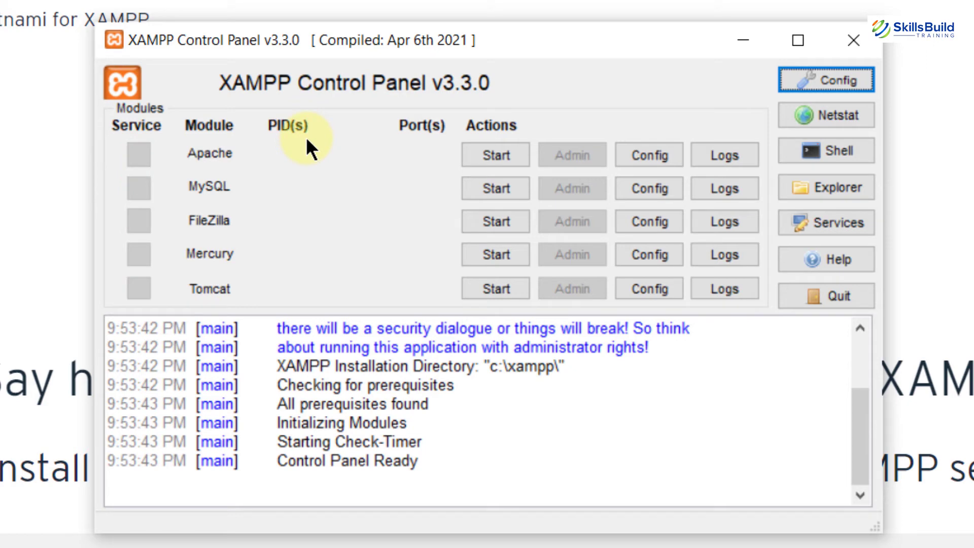
mouse_move(224, 150)
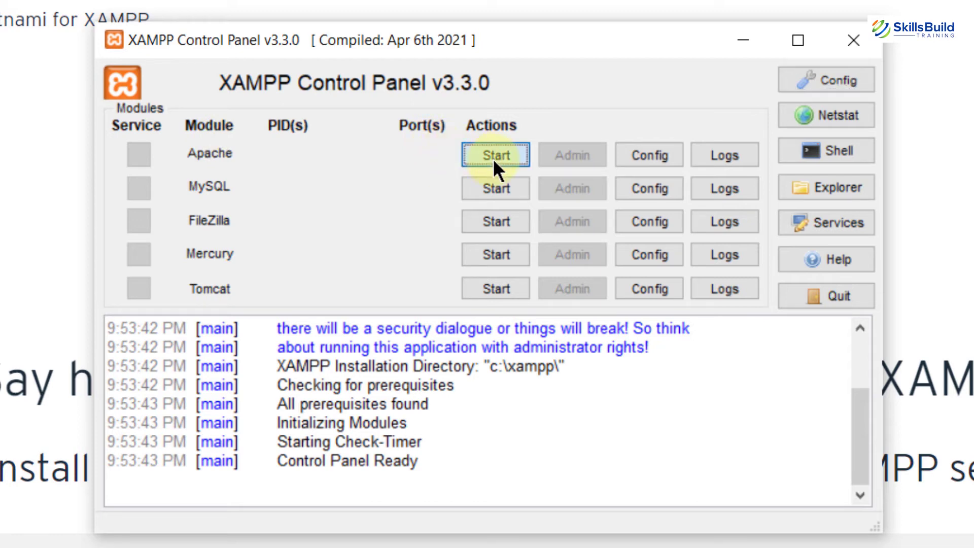
Start Apache and allow it through the Windows firewall so it runs on ports 80 and 443.
click(495, 155)
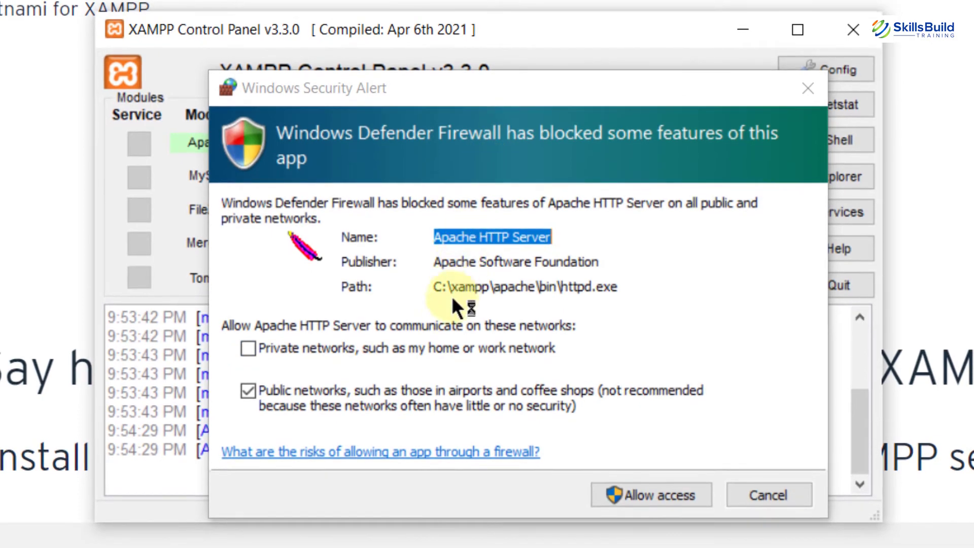
mouse_move(457, 328)
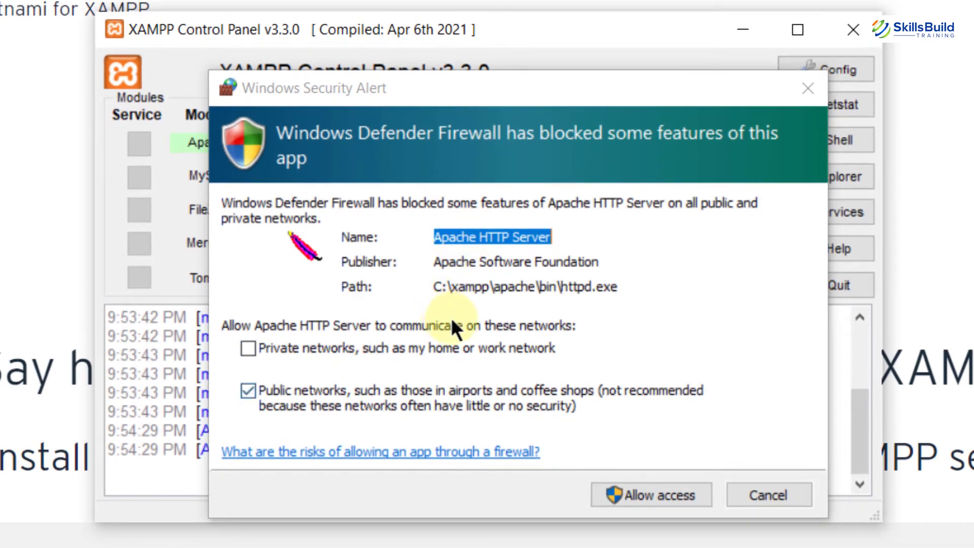
click(661, 495)
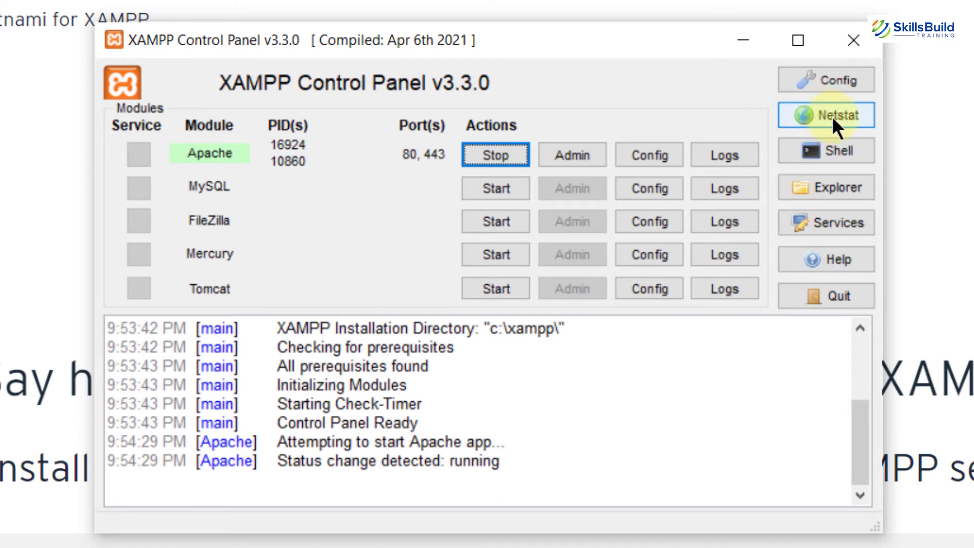
click(826, 114)
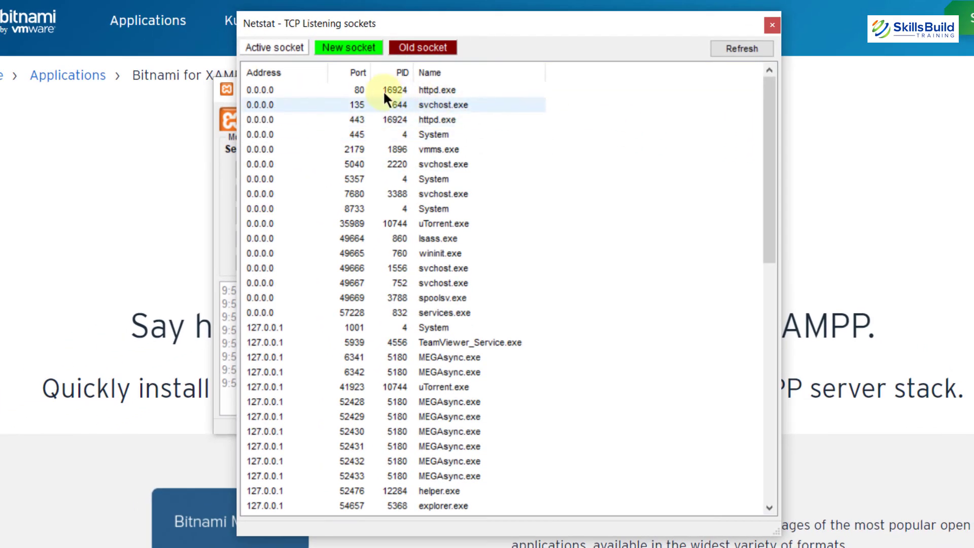
click(373, 90)
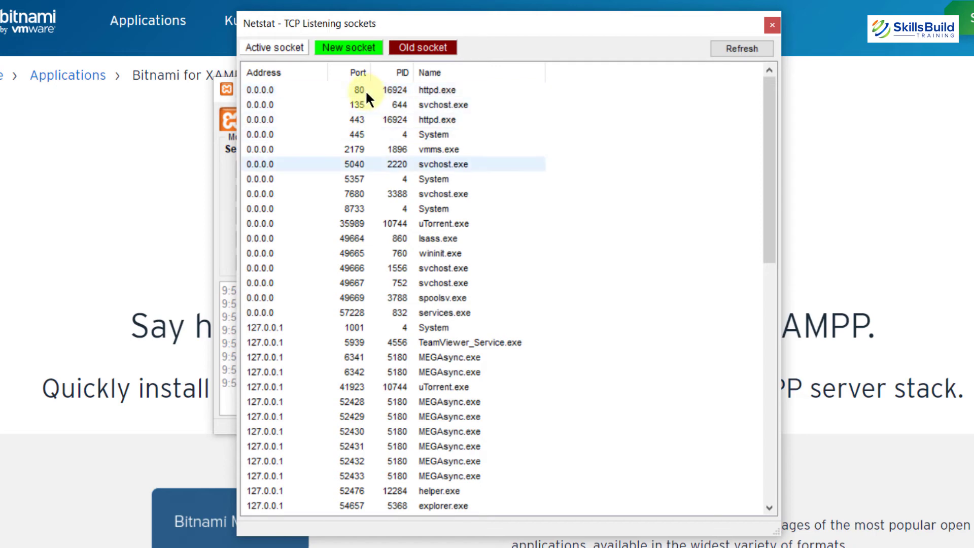
click(367, 104)
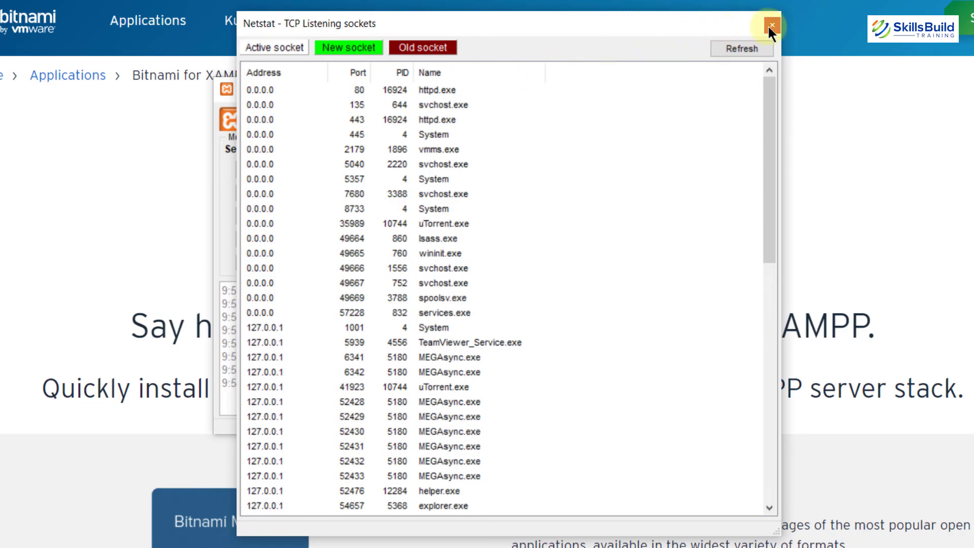
click(773, 24)
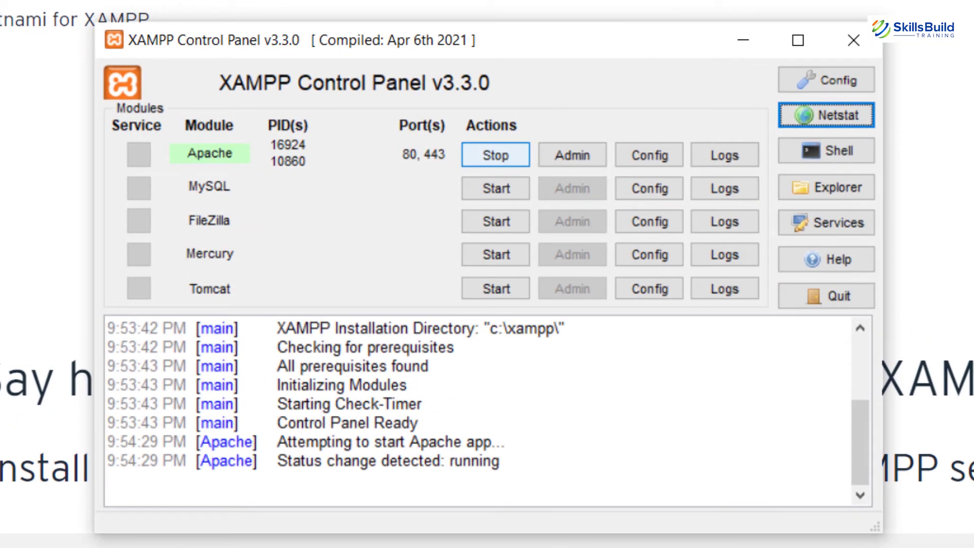
mouse_move(406, 190)
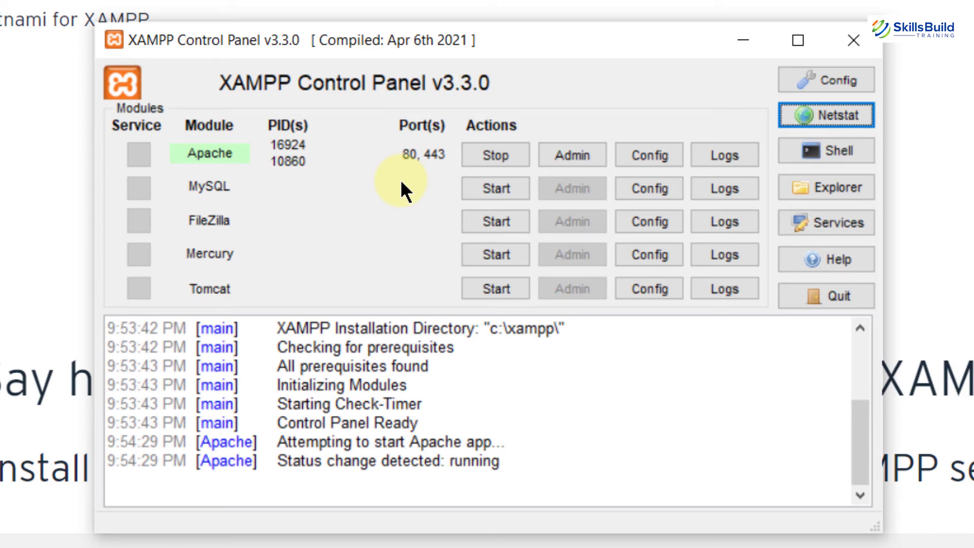
Edit Apache's httpd.conf so the Listen line reads 'Listen 8080' and save it.
click(649, 154)
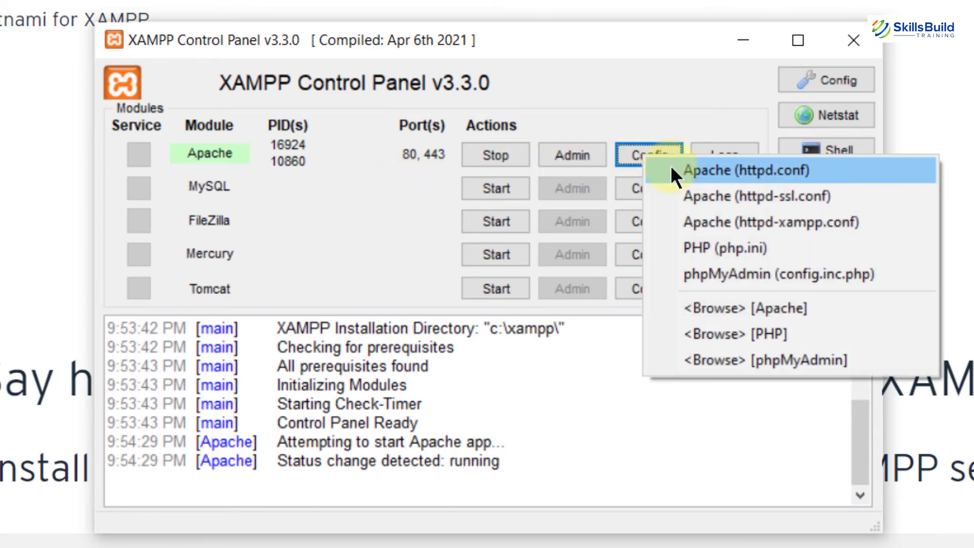
click(739, 170)
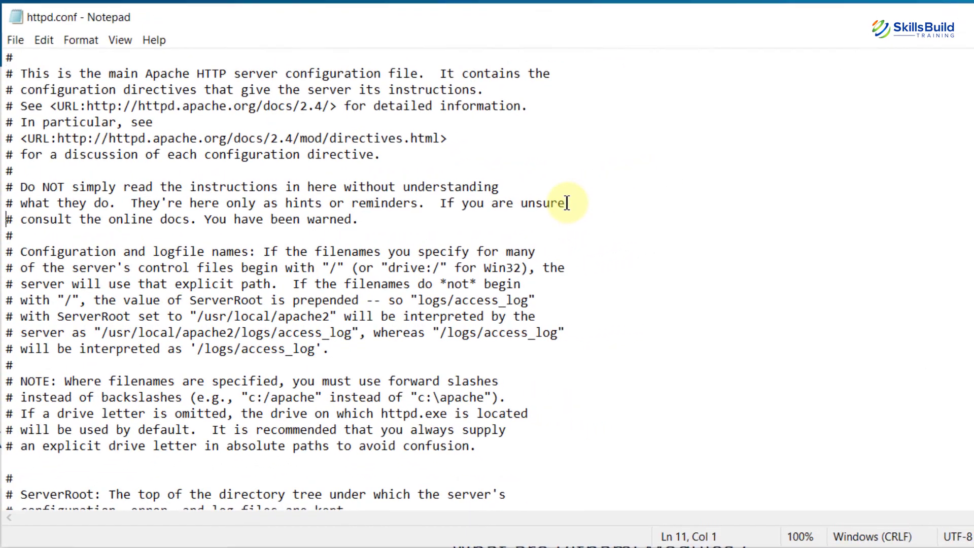
scroll(down, 3)
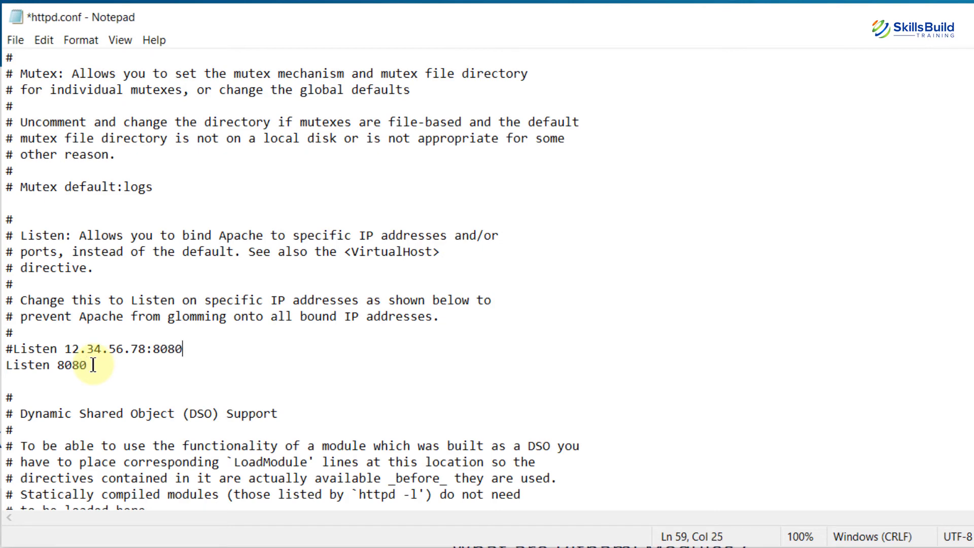
key(Ctrl+s)
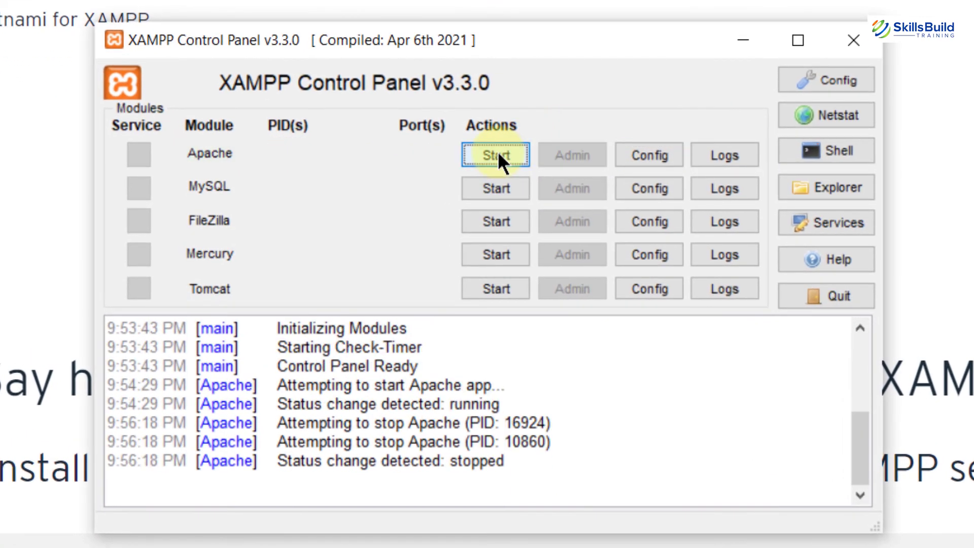
Start Apache again so the Port(s) column shows 443, 8080.
click(495, 155)
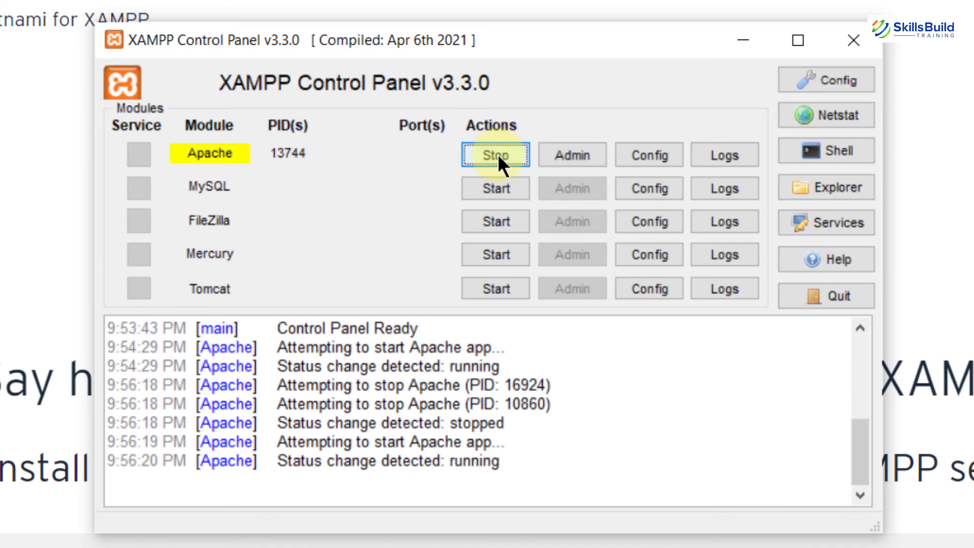
click(495, 154)
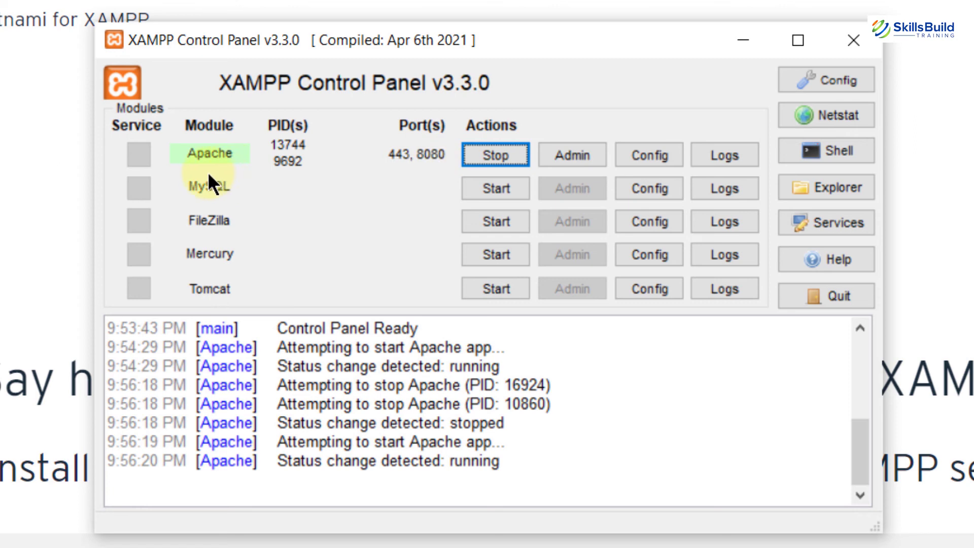
mouse_move(144, 215)
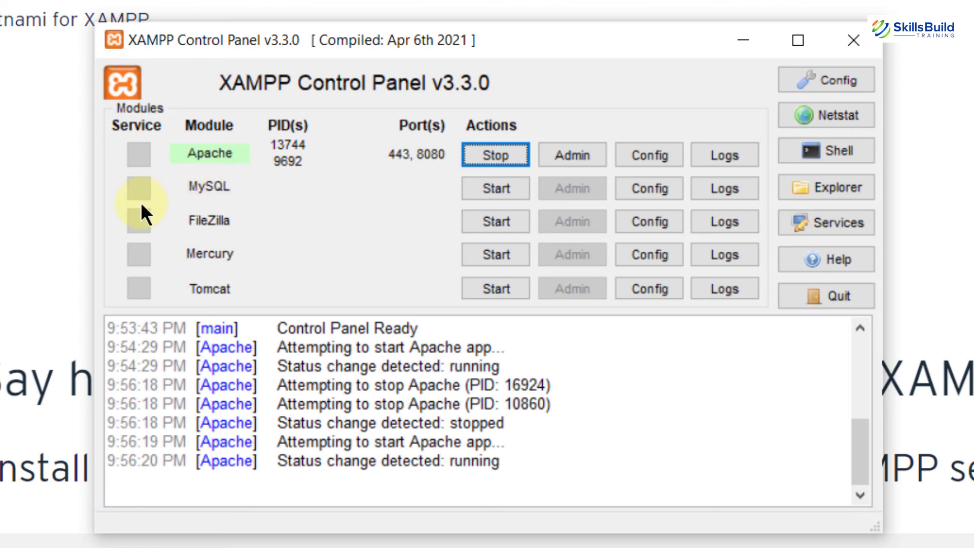
mouse_move(258, 207)
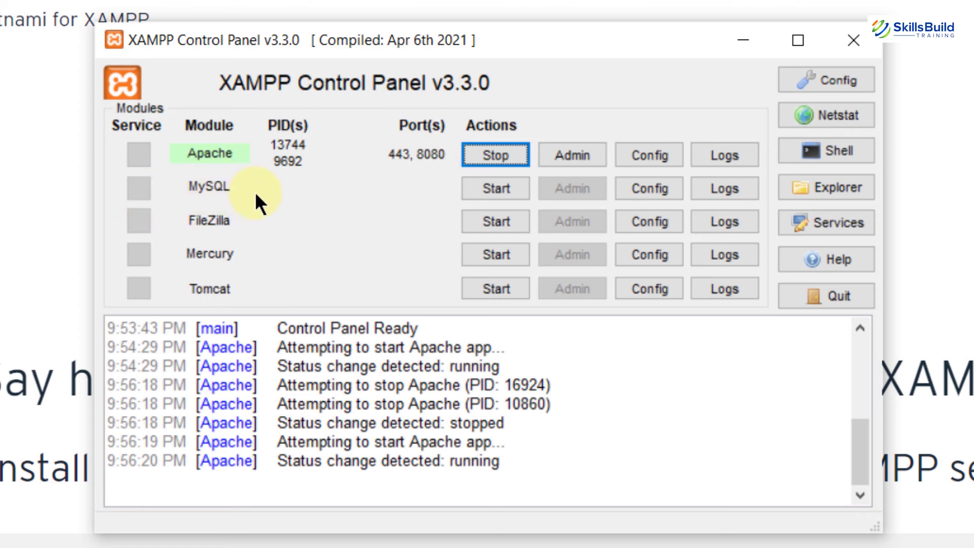